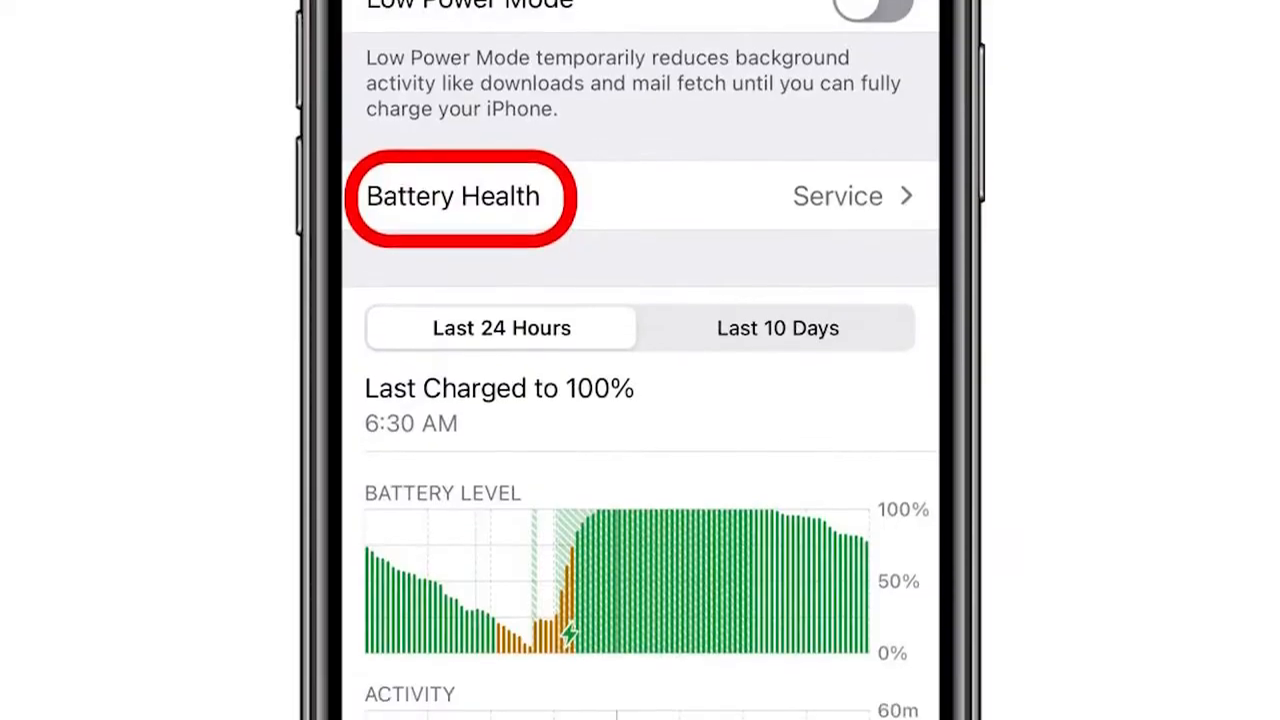
# - Scroll the Battery page down to the Battery Level and Activity charts under Last Charge Level
pyautogui.scroll(-3)
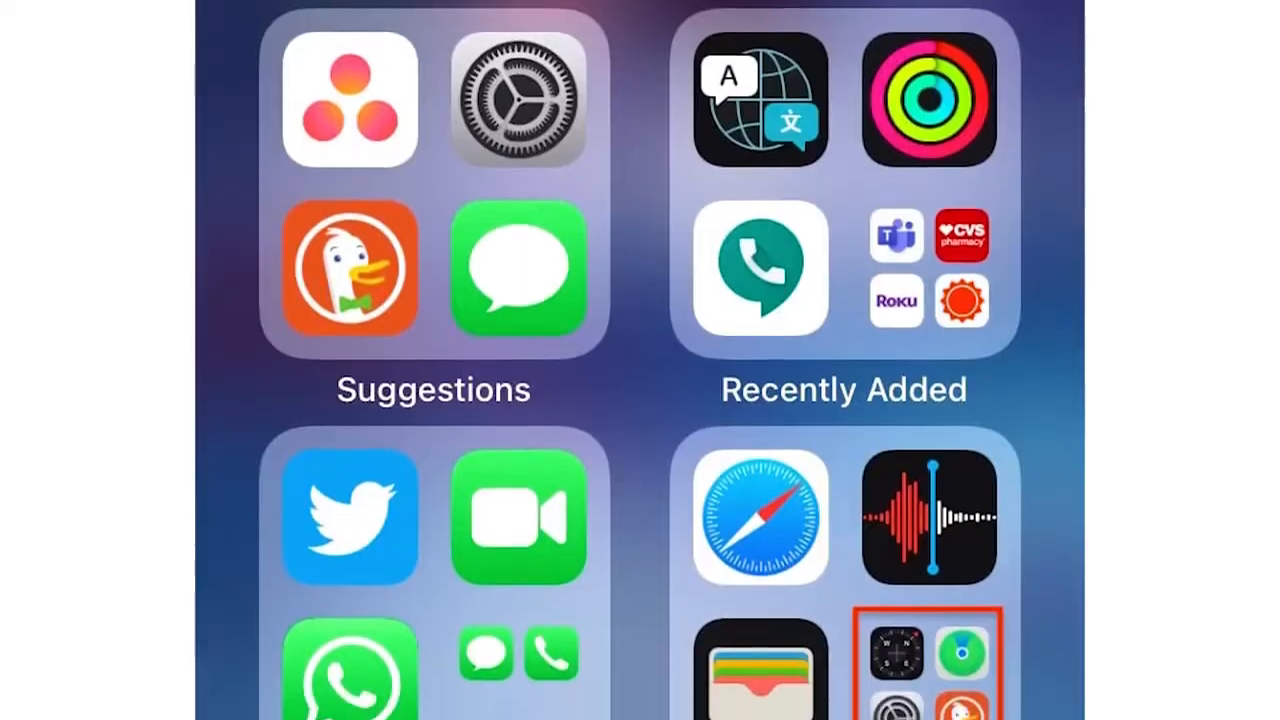
pyautogui.scroll(-3)
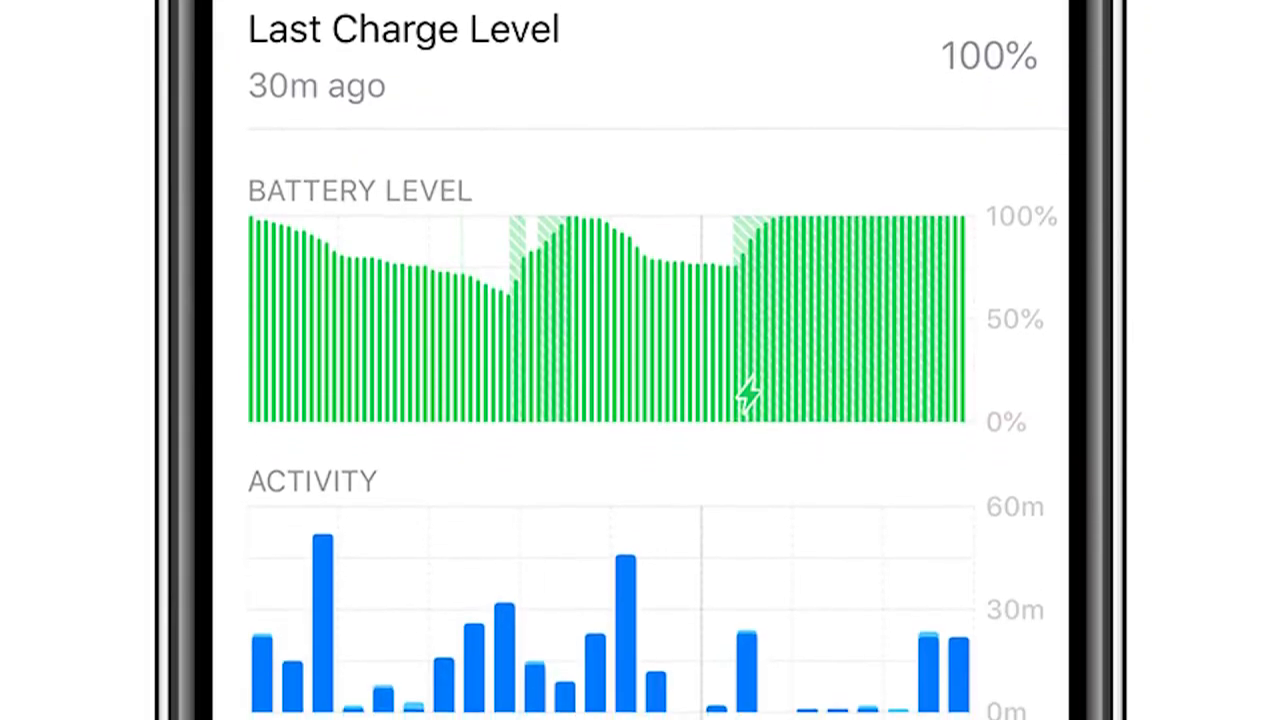
# - Scroll the main Settings list to the apps section and select Safari
pyautogui.scroll(-3)
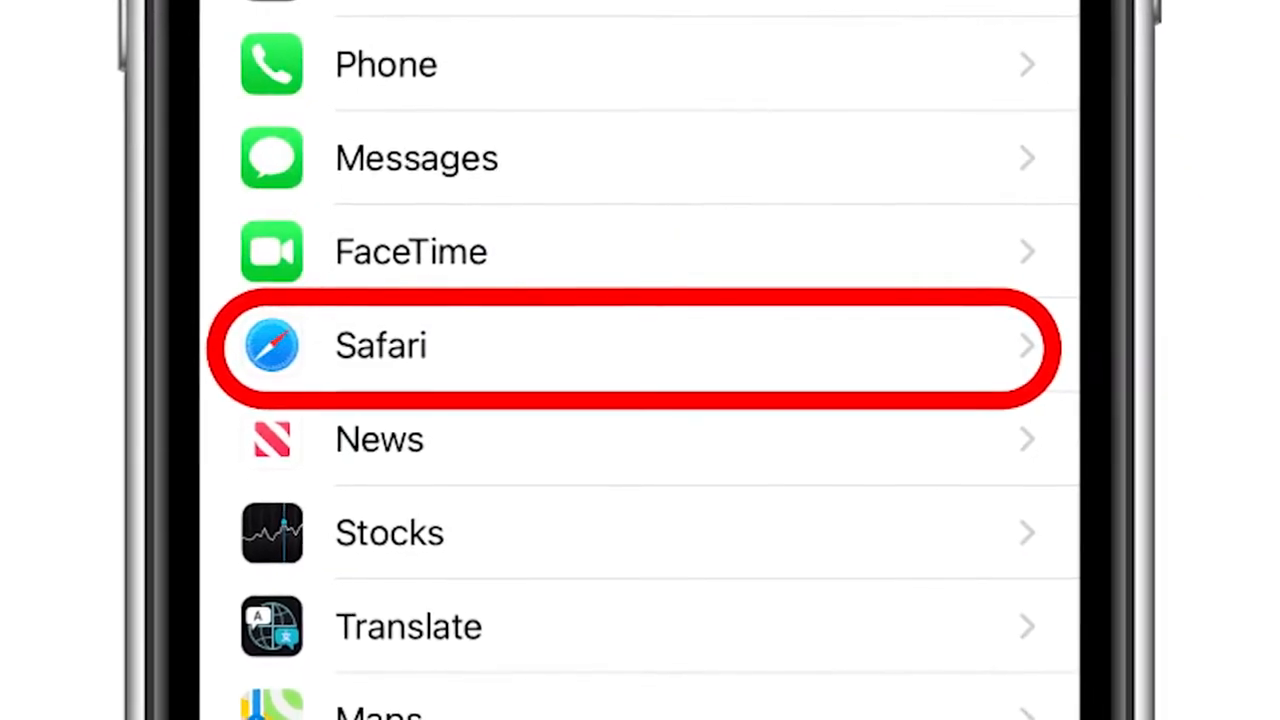
pyautogui.click(380, 344)
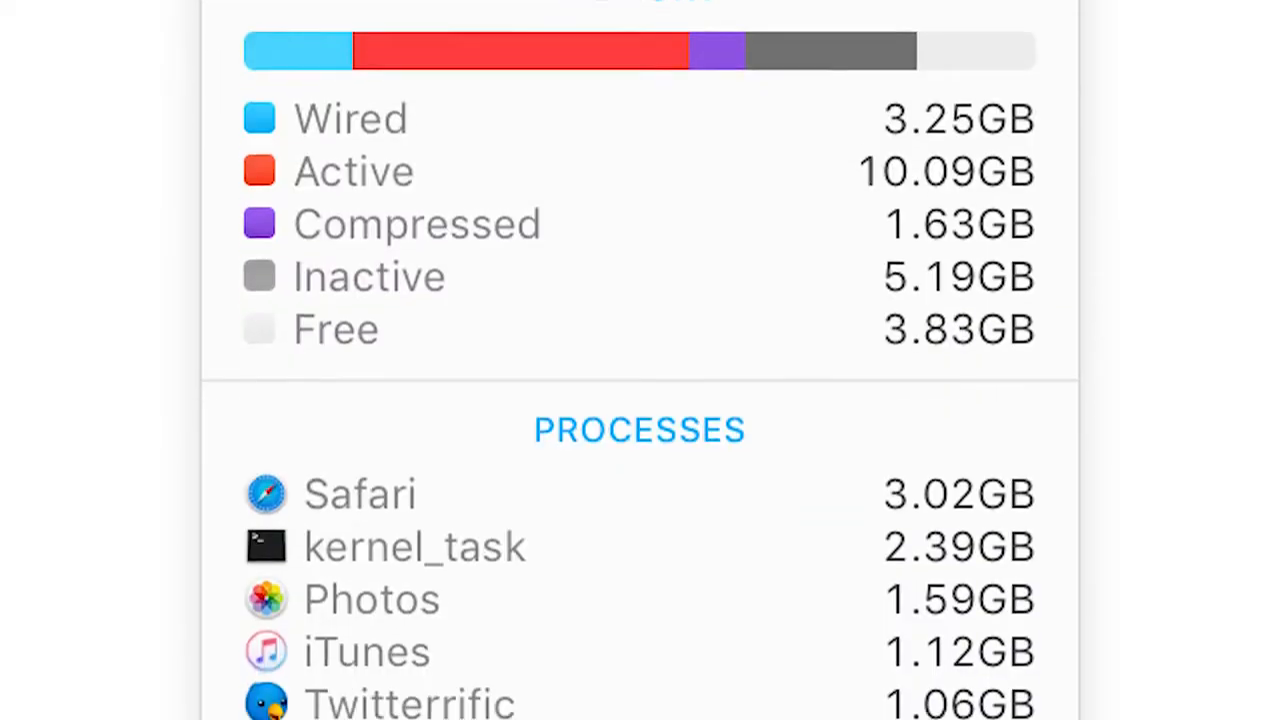
# - Scroll the Memory view to the per-process list showing Safari at 3.02GB
pyautogui.scroll(-3)
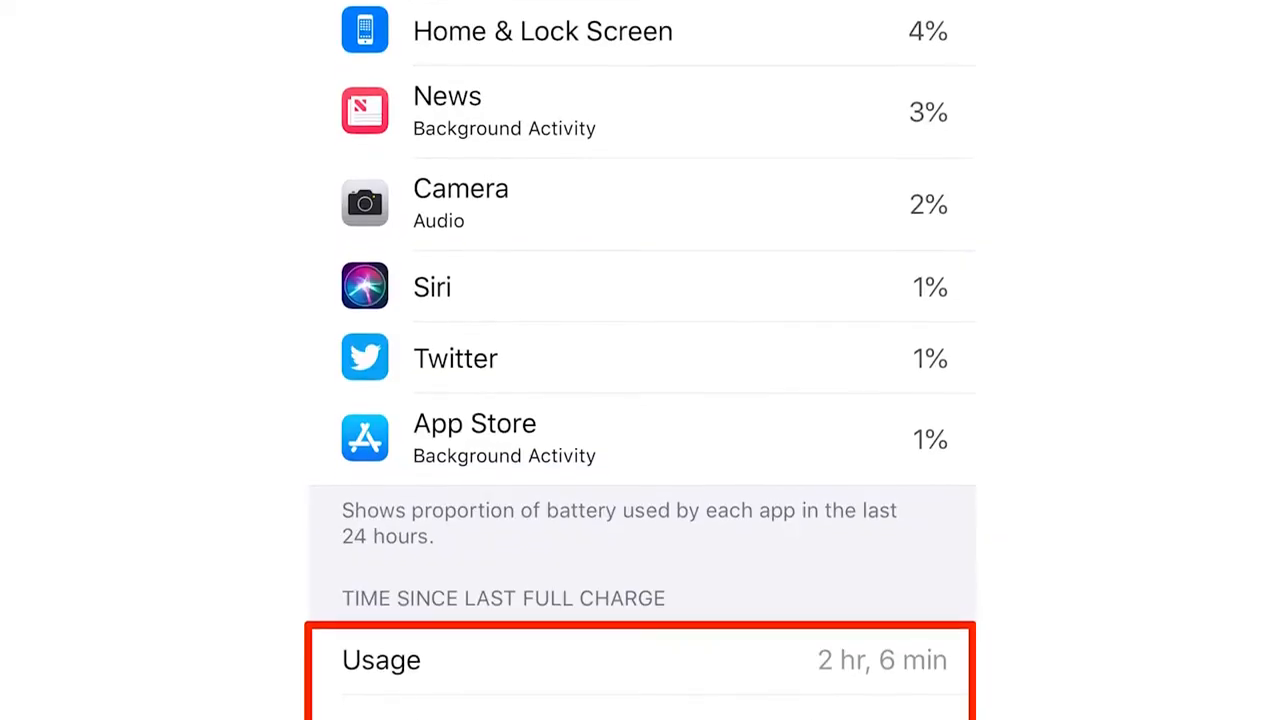
# - Scroll through the Background App Refresh per-app switches (1Password, Apple Store, Apple Support)
pyautogui.scroll(-3)
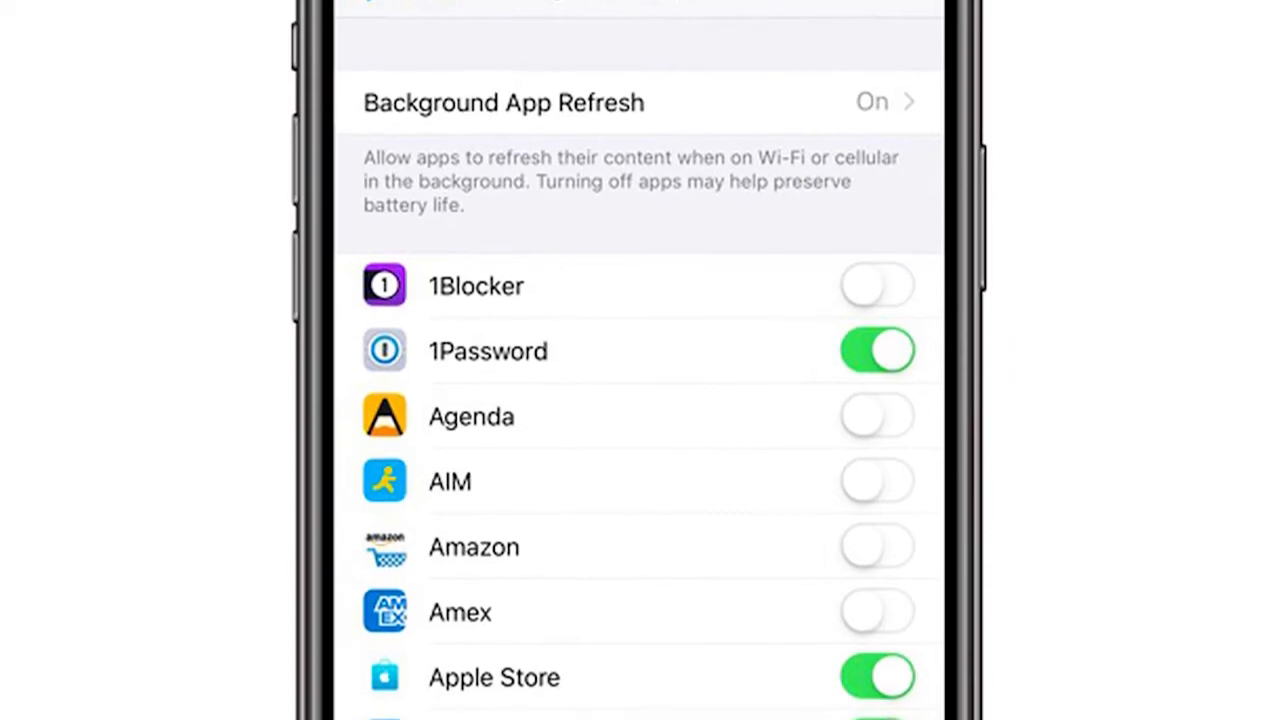
pyautogui.scroll(-3)
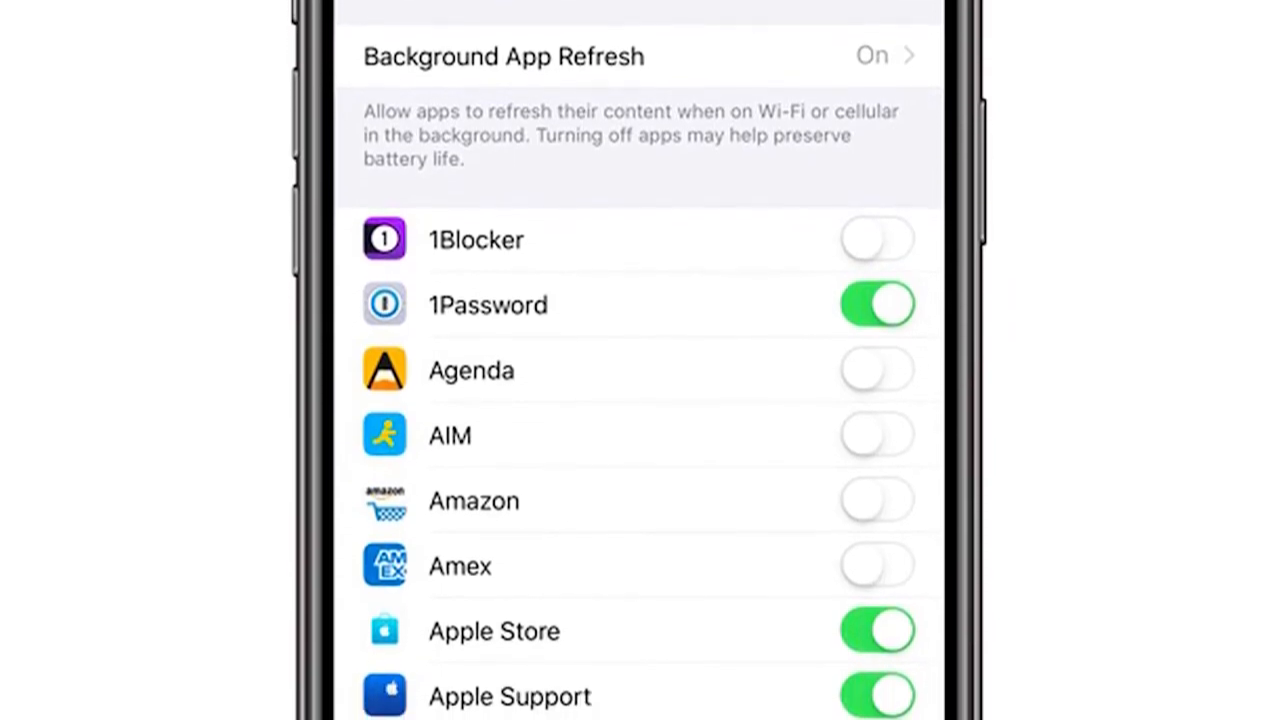